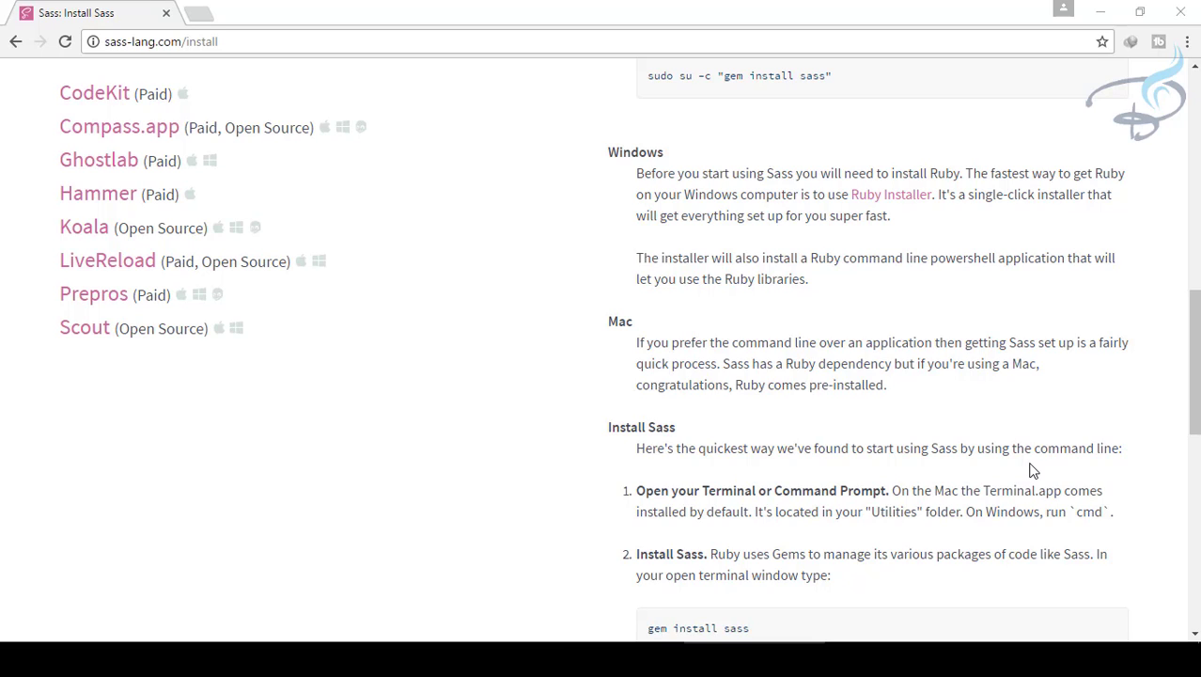
# - Reach the RubyInstaller site from the Sass install page's Windows instructions
pyautogui.scroll(3)
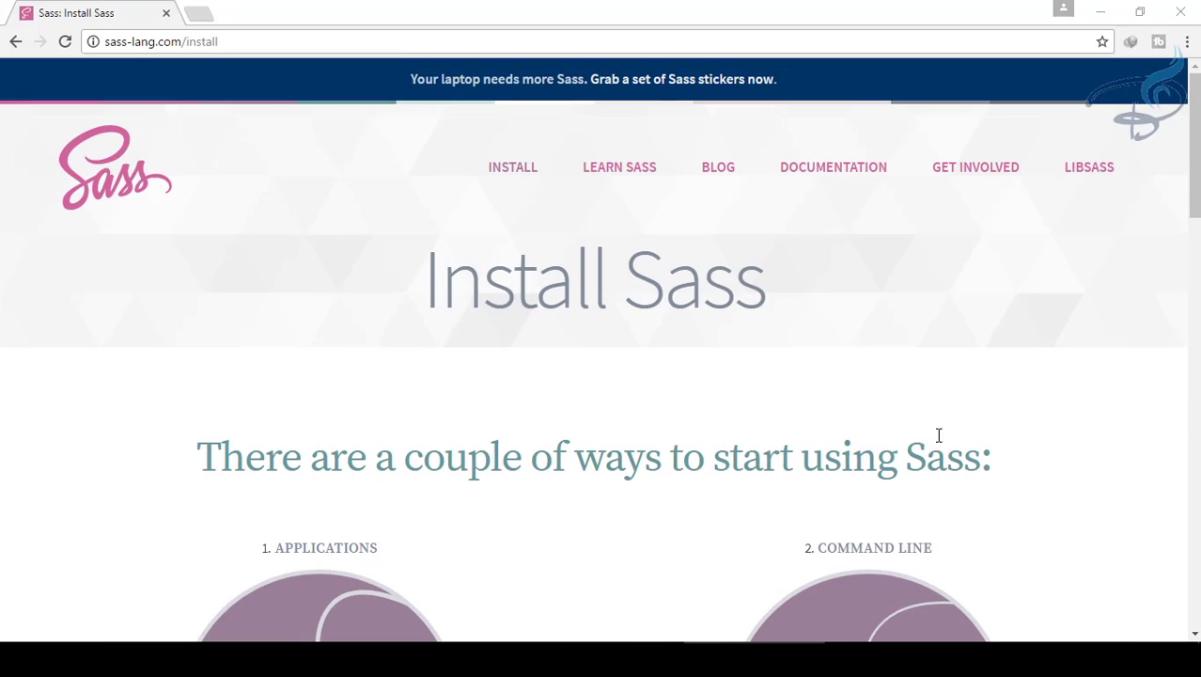
pyautogui.click(513, 167)
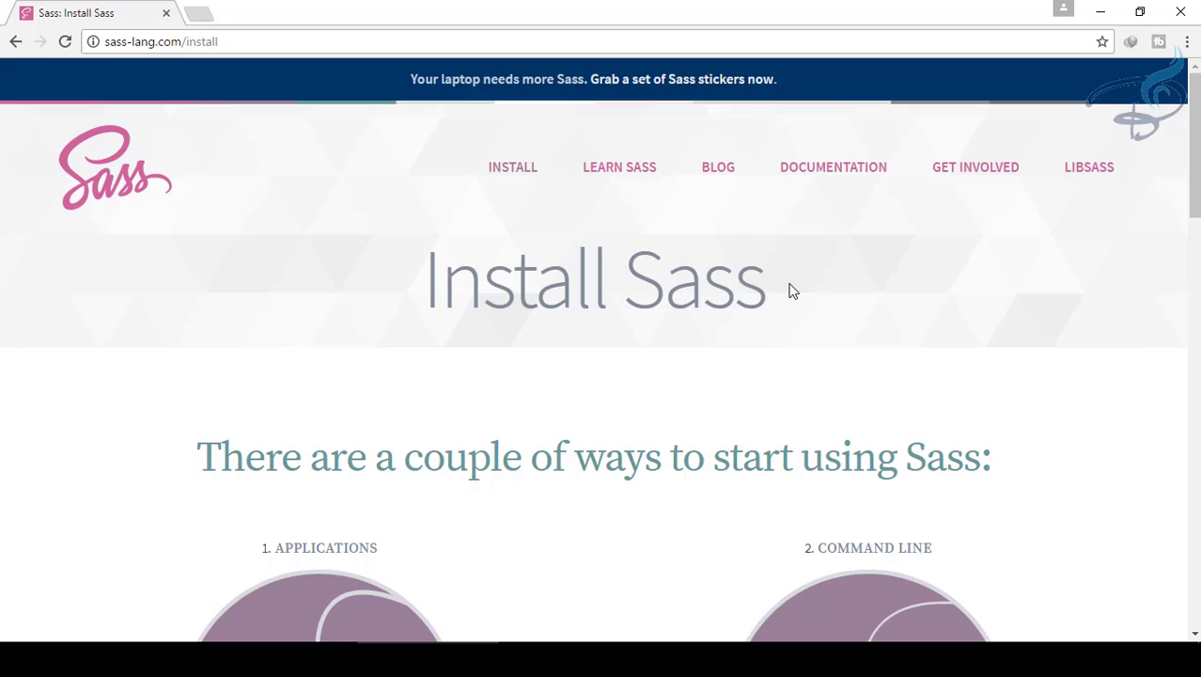
pyautogui.scroll(-3)
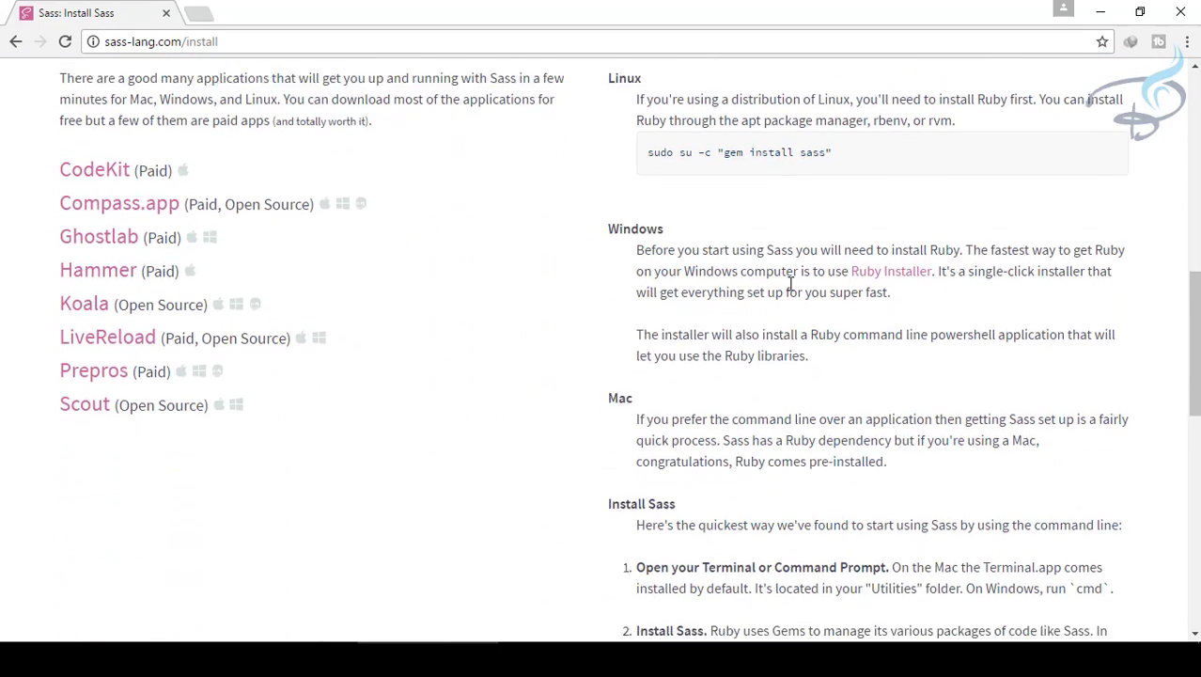
pyautogui.scroll(-3)
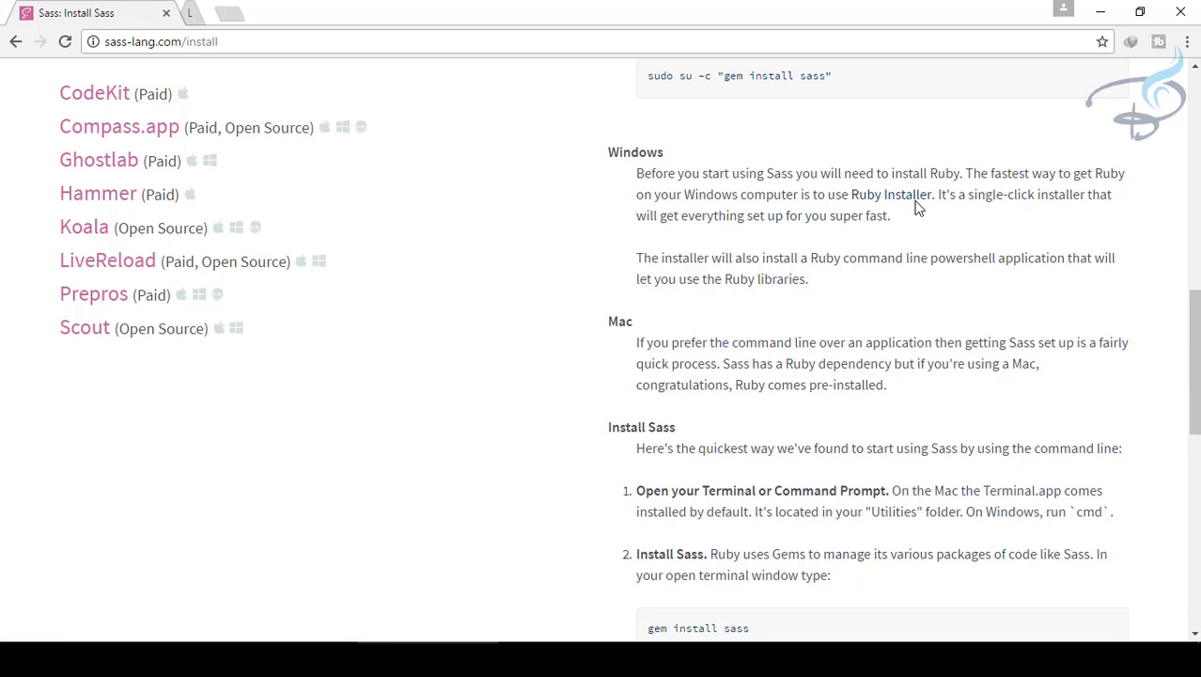
pyautogui.click(891, 193)
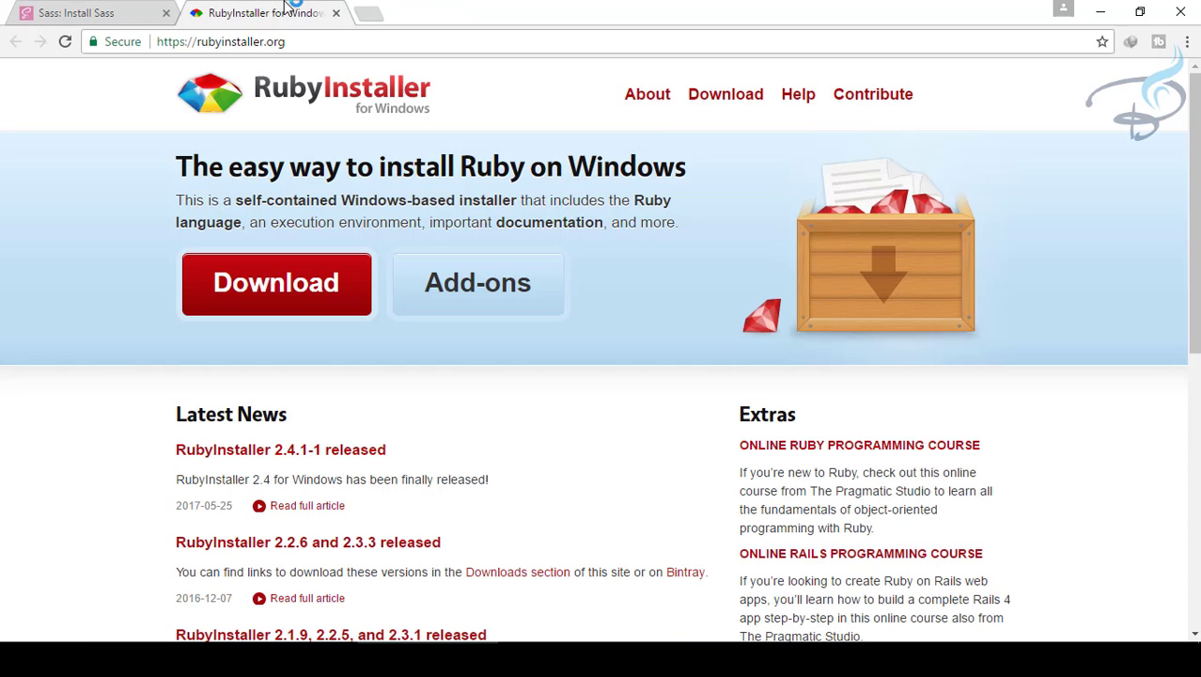
# - Download the Ruby 2.4.1-1 (x64) installer from the RubyInstaller downloads page
pyautogui.click(277, 282)
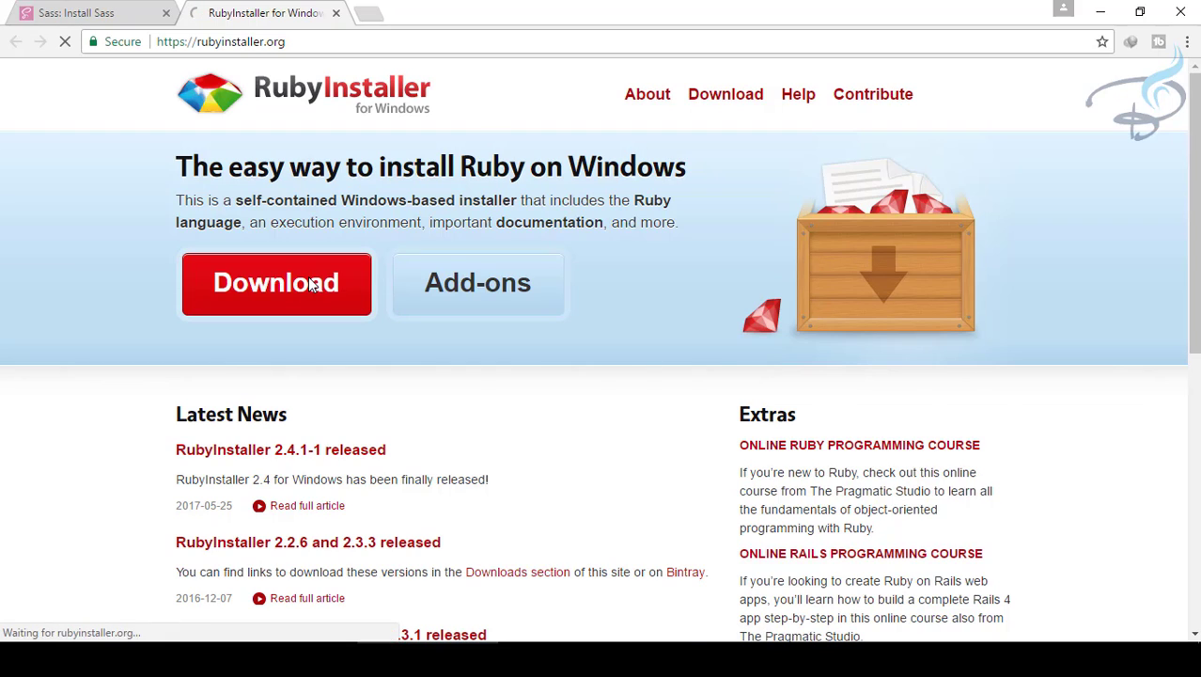
pyautogui.click(275, 282)
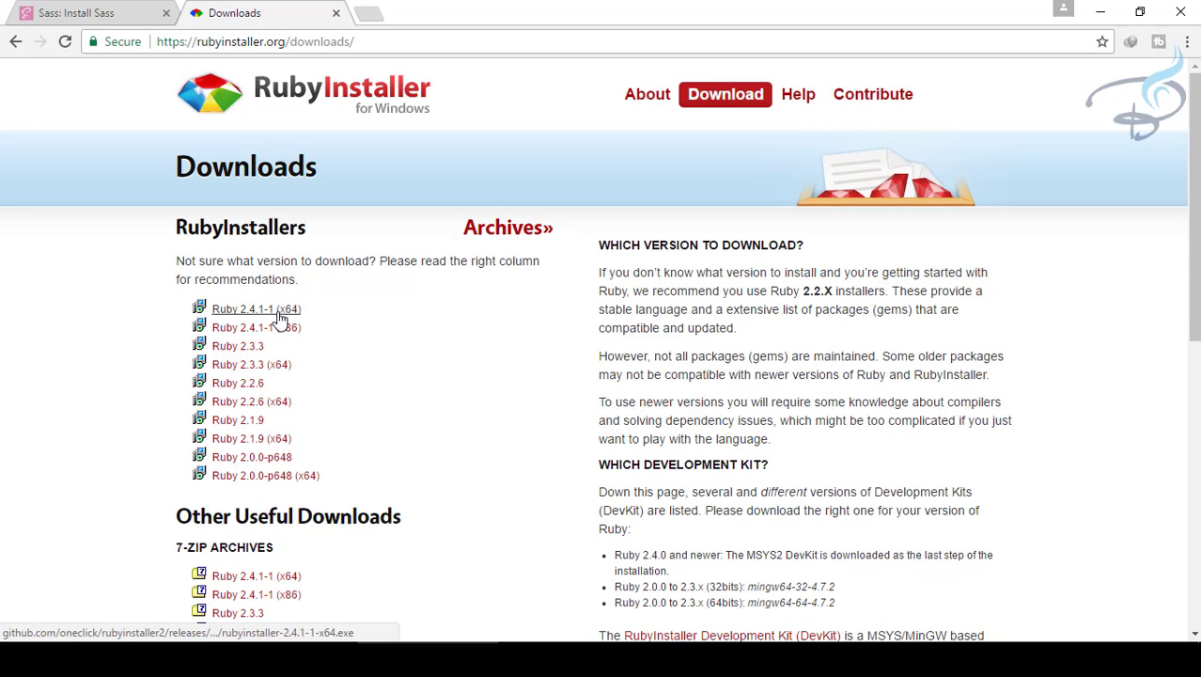
pyautogui.click(255, 309)
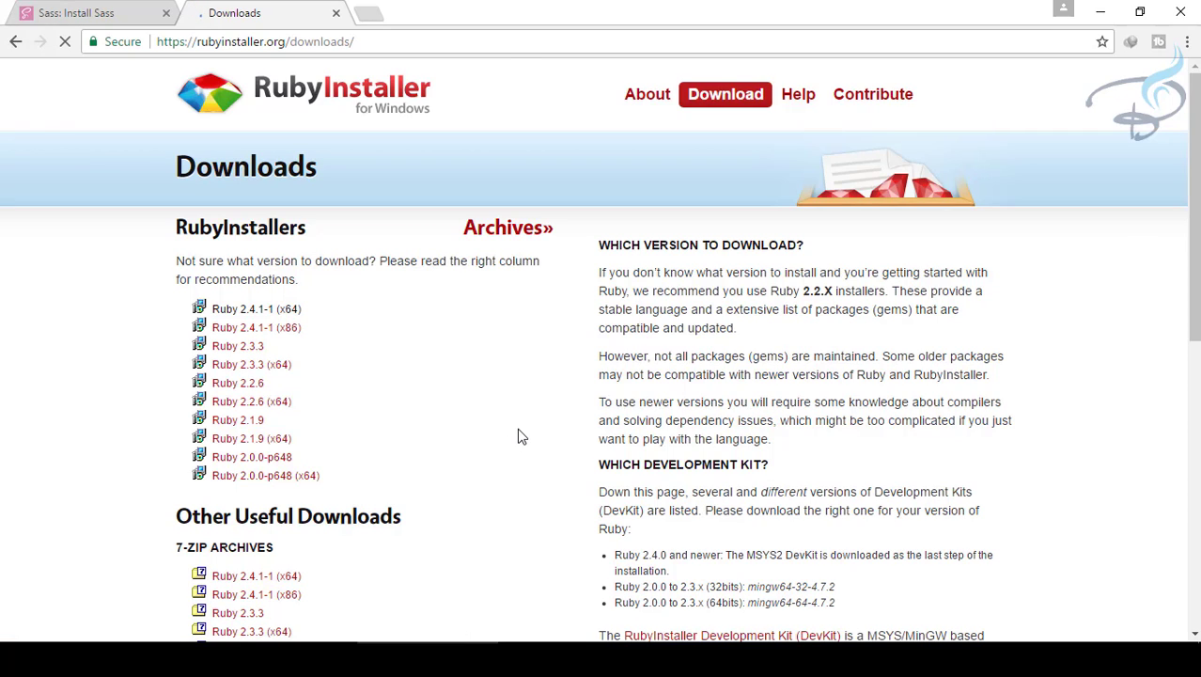
pyautogui.click(240, 309)
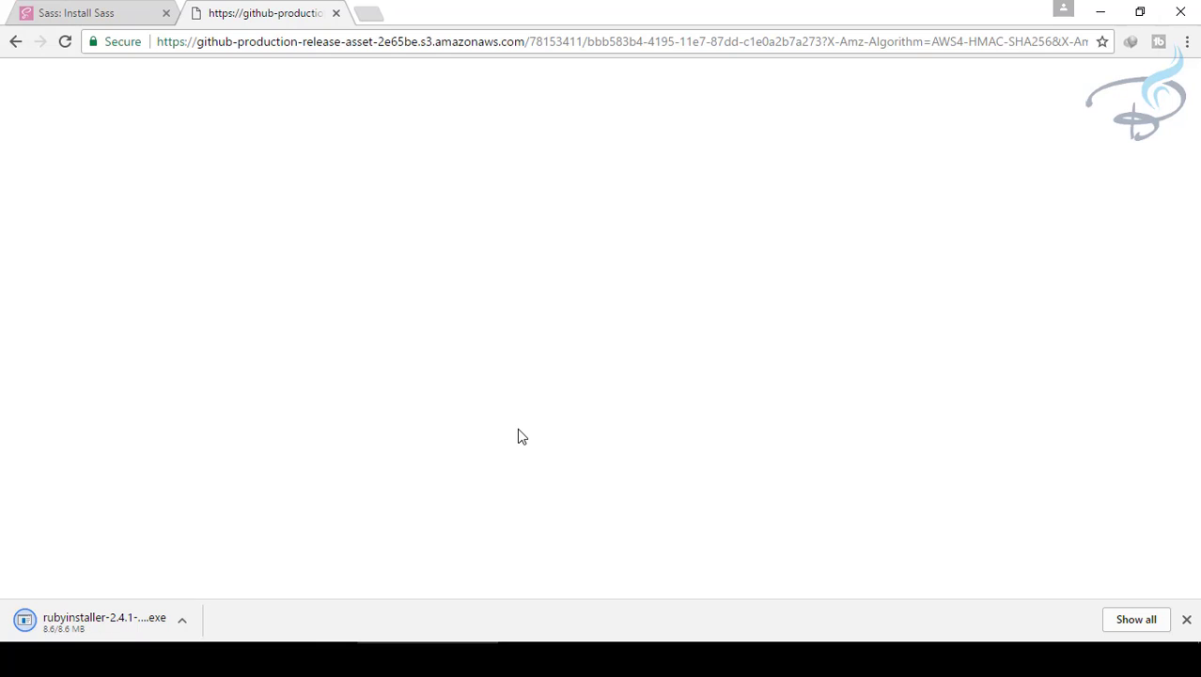
pyautogui.moveTo(234, 582)
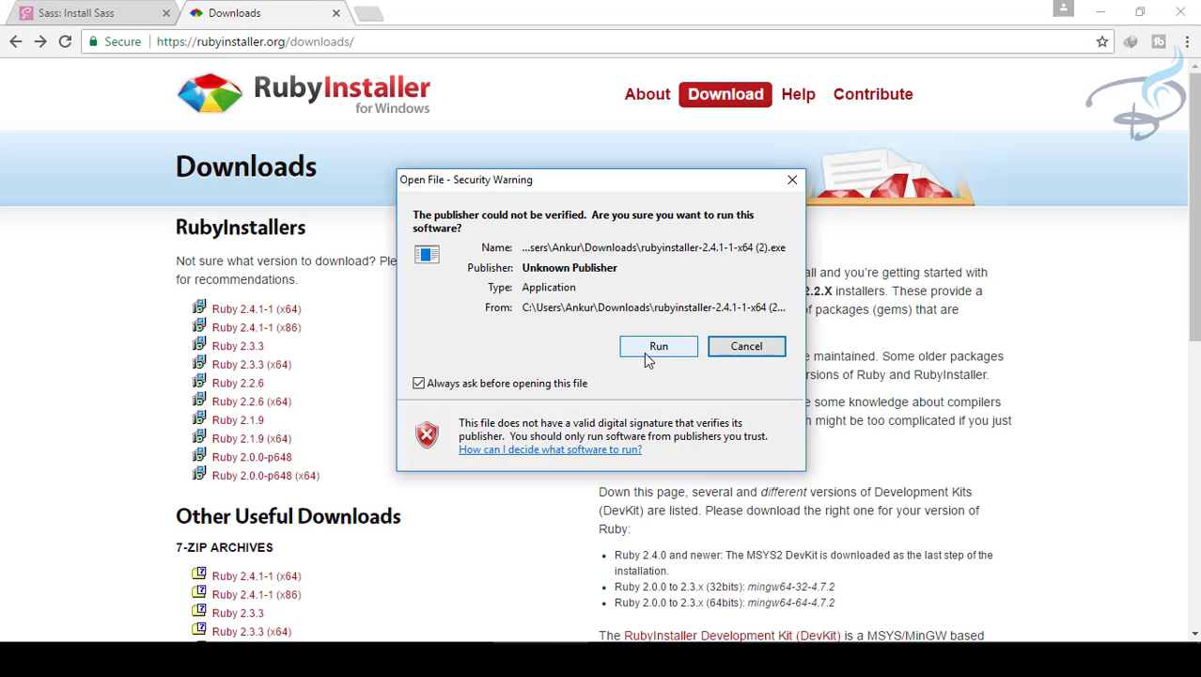
# - Run the installer, accept the license and install Ruby 2.4.1-1 x64 with PATH options kept, then finish
pyautogui.click(658, 345)
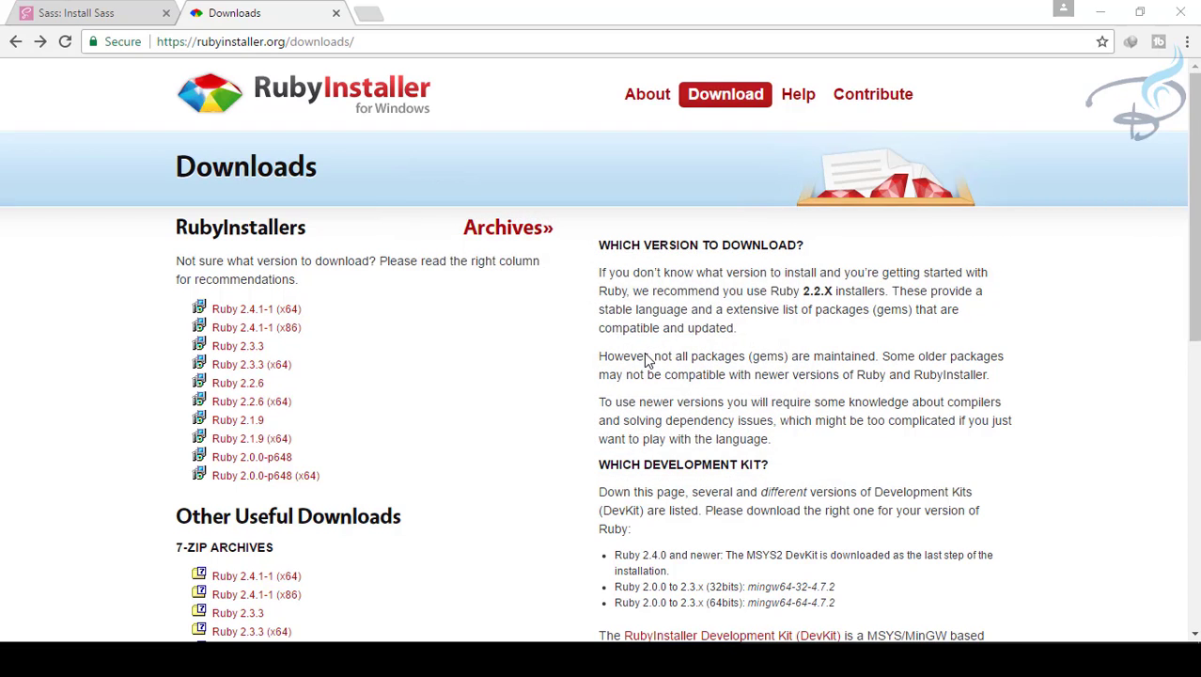
pyautogui.click(256, 308)
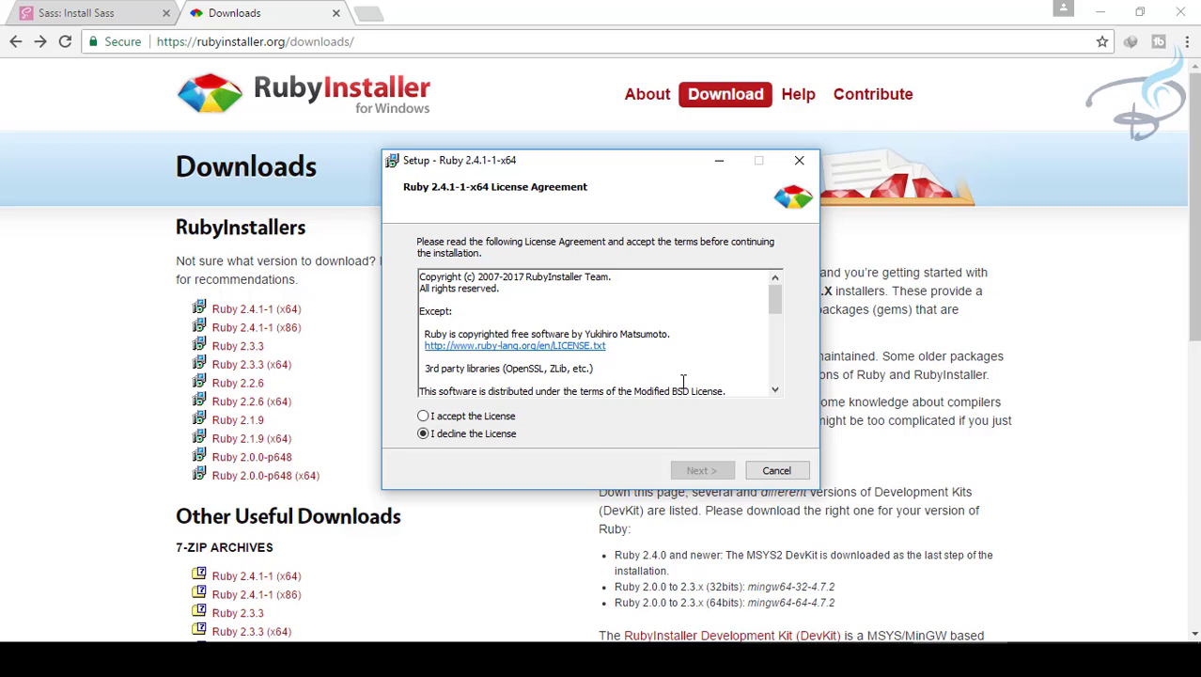
pyautogui.click(423, 416)
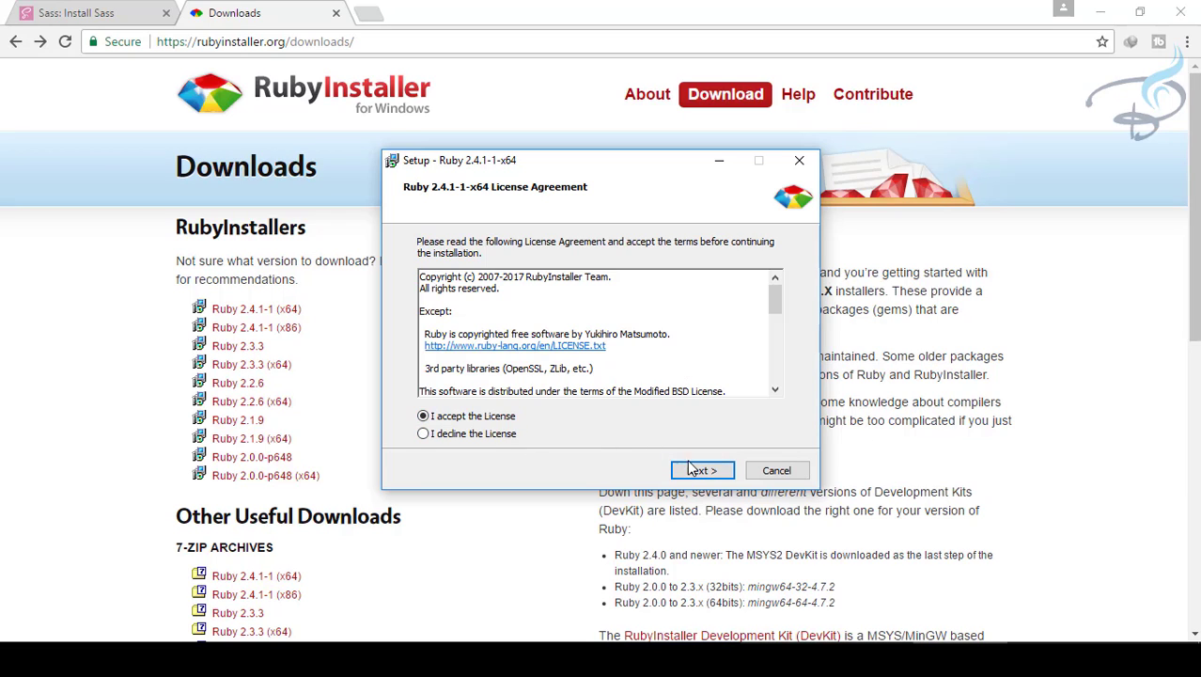
pyautogui.click(701, 470)
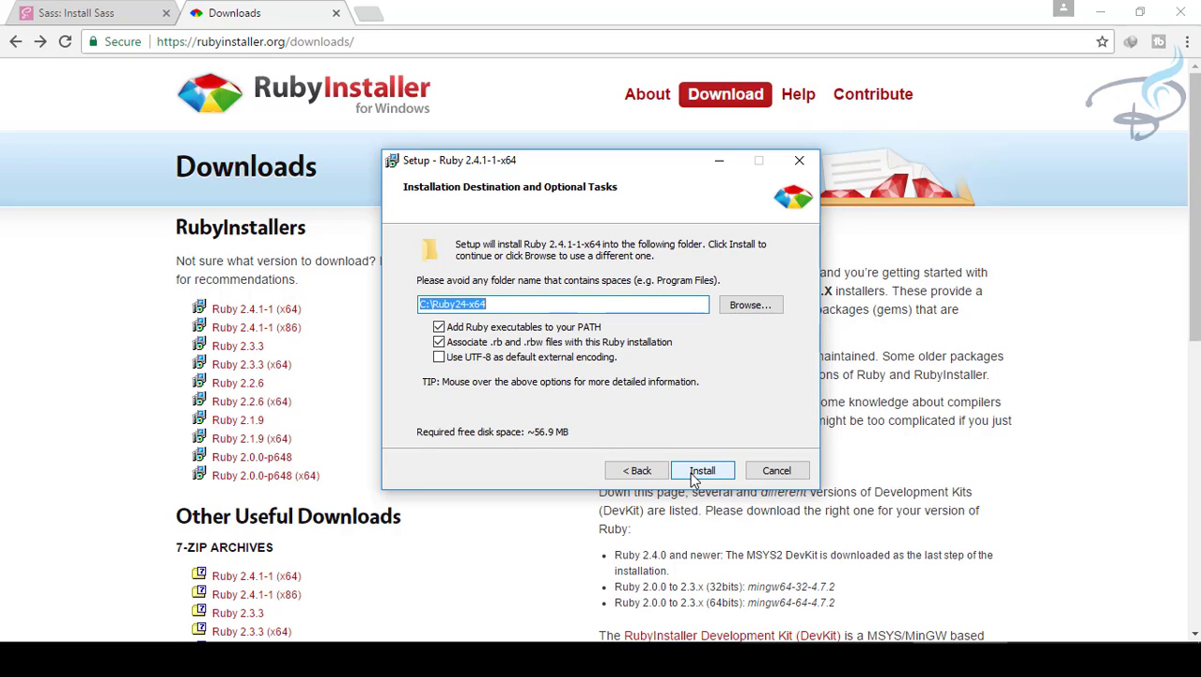
pyautogui.click(703, 470)
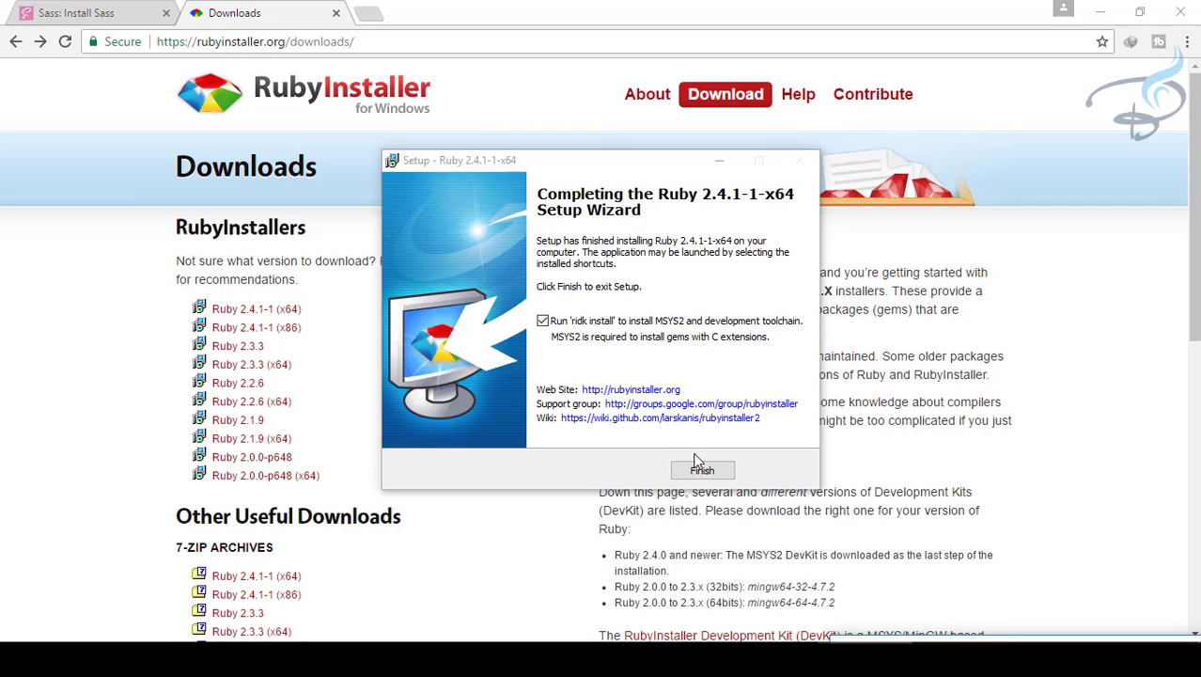
pyautogui.click(703, 470)
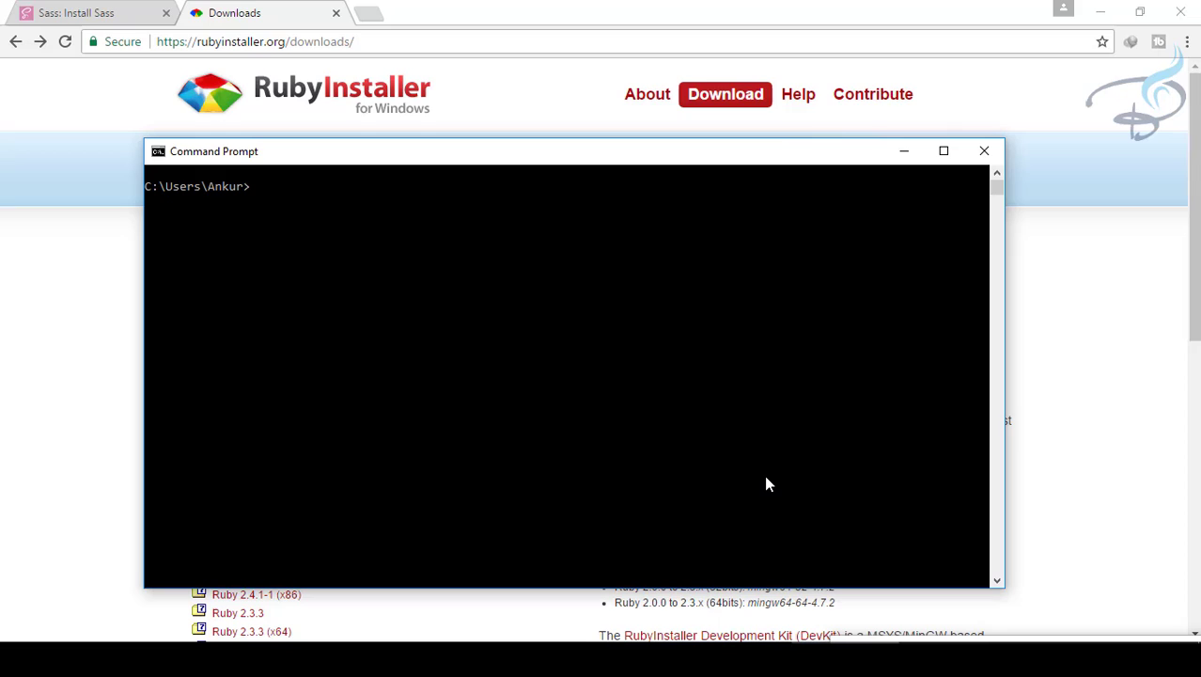
# - Run gem to print the RubyGems usage help text
pyautogui.write('gem')
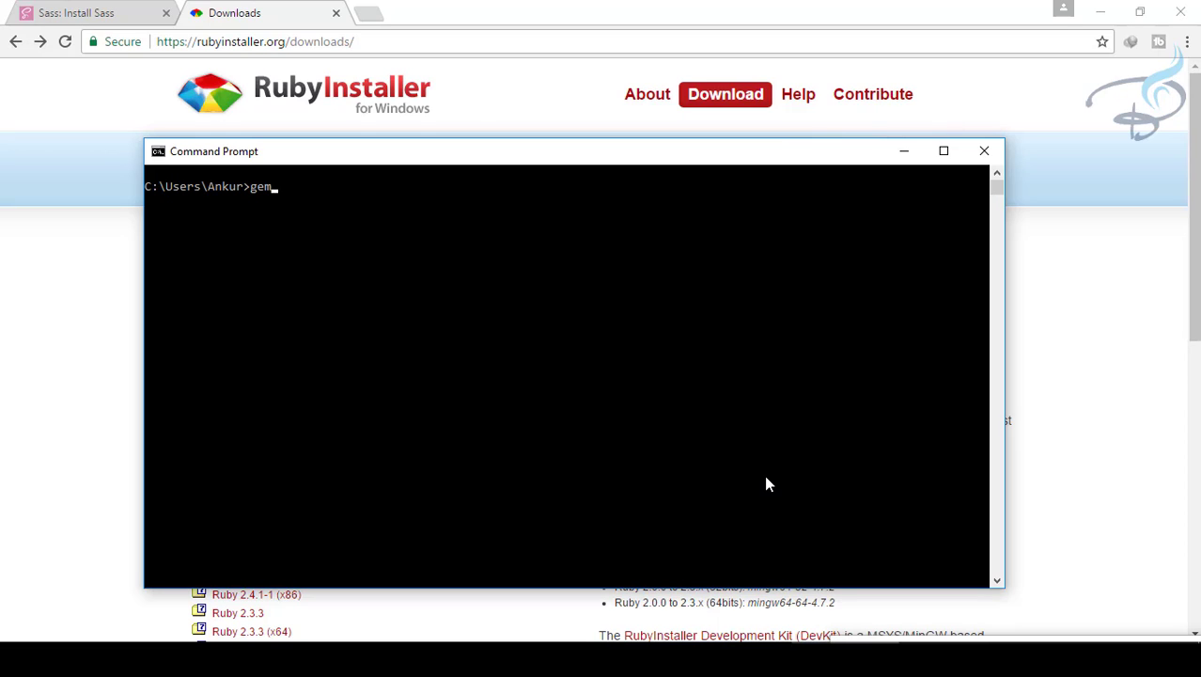
pyautogui.press('Return')
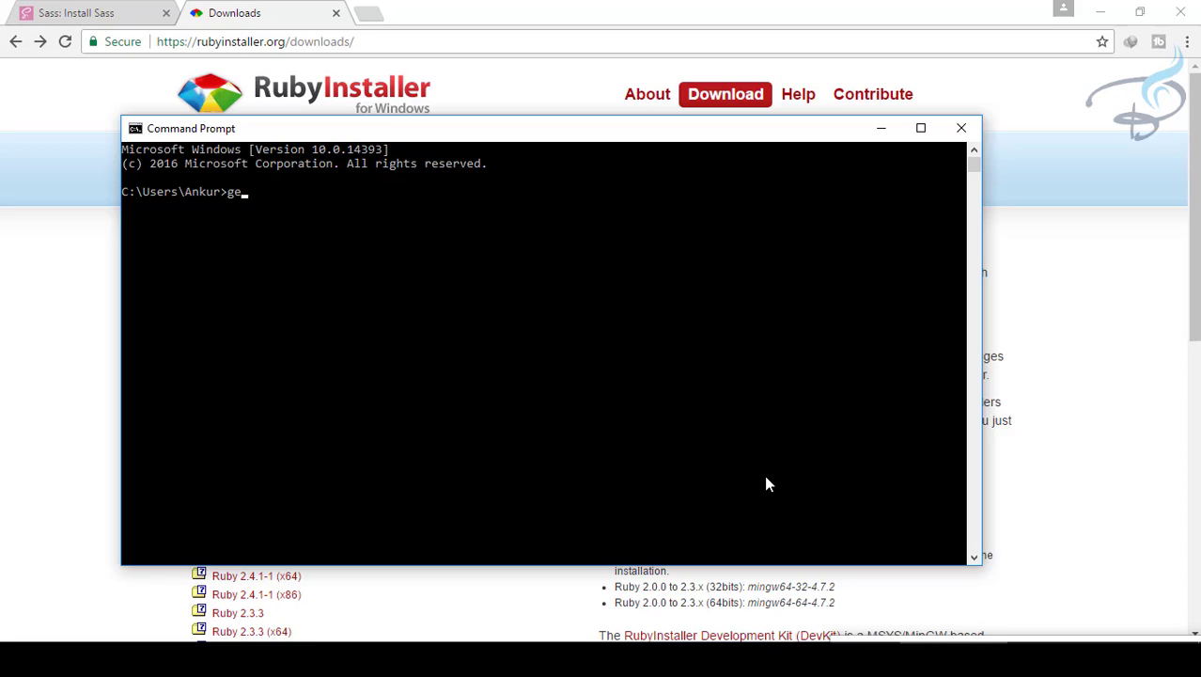
pyautogui.write('m')
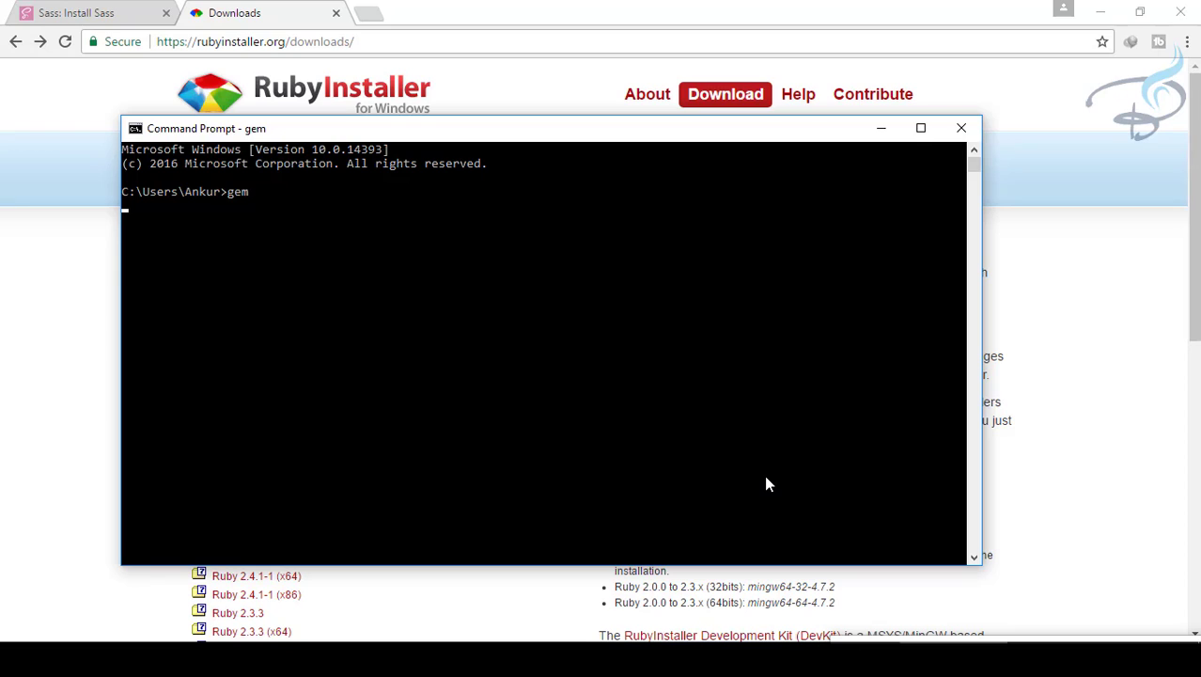
pyautogui.press('Return')
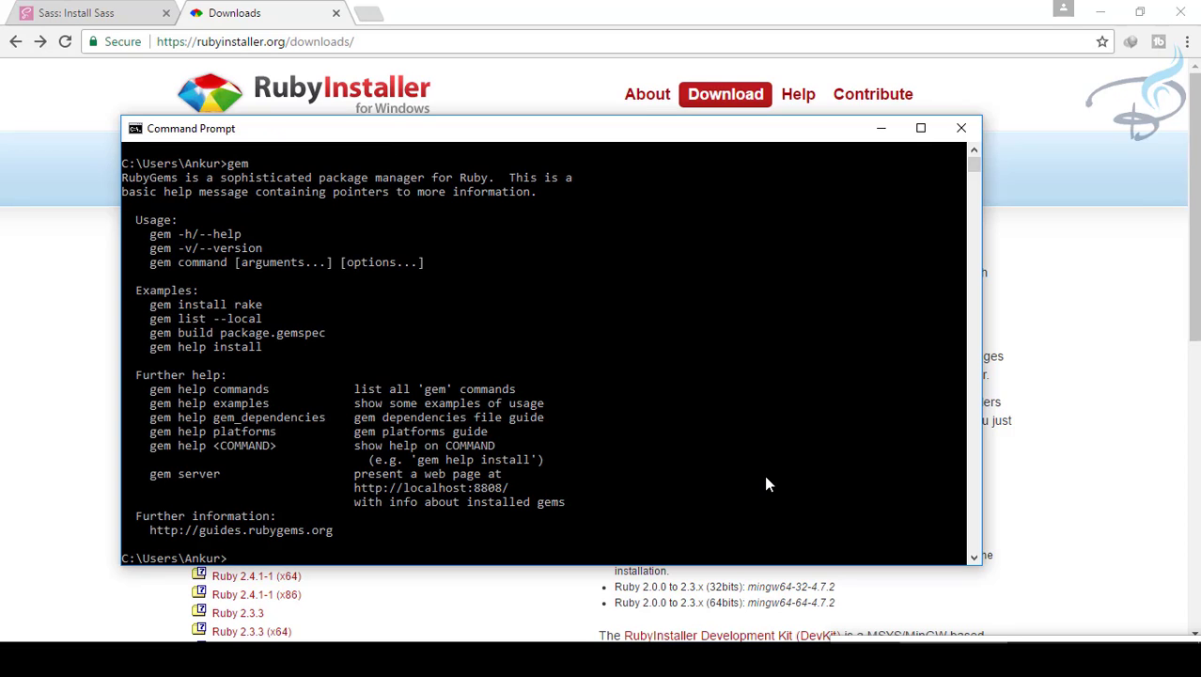
# - Run gem -v showing RubyGems 2.6.11, then sass-v which fails as unrecognized
pyautogui.write('gem -v')
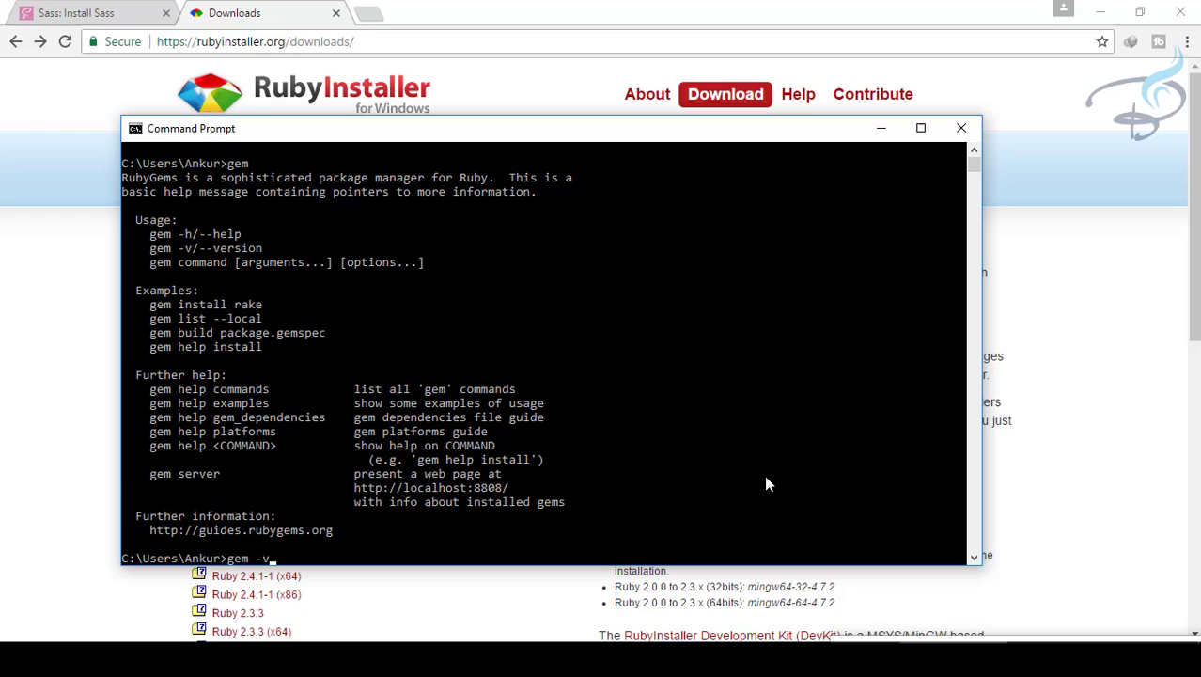
pyautogui.press('Return')
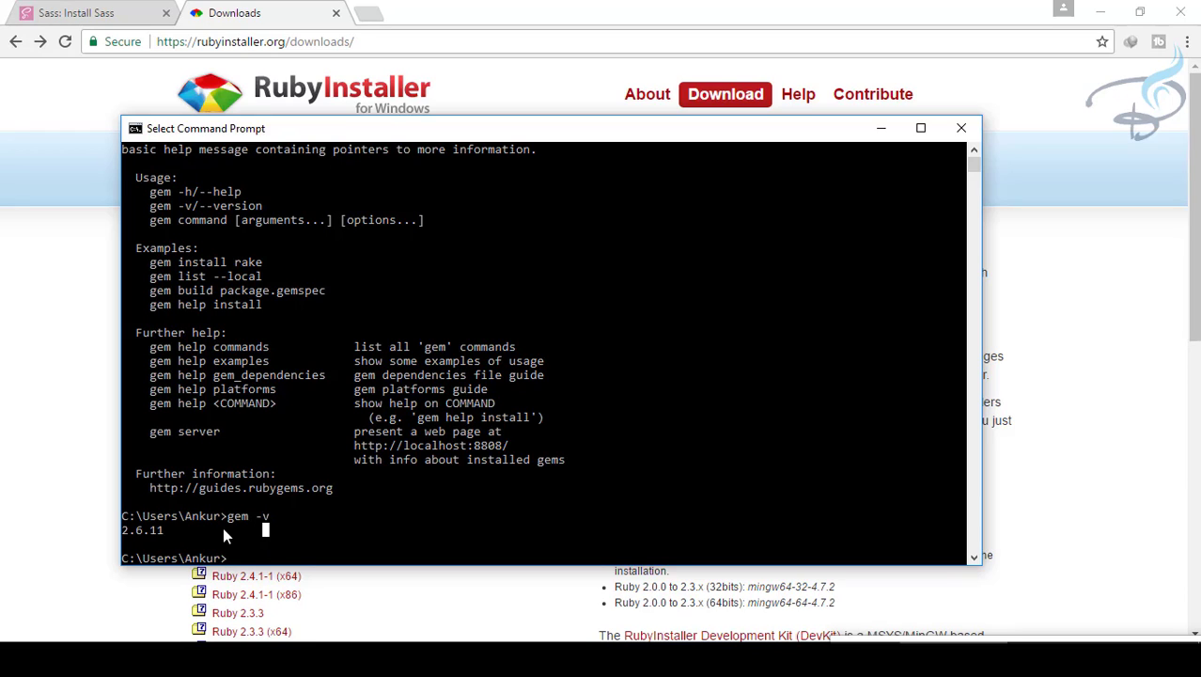
pyautogui.write('sass')
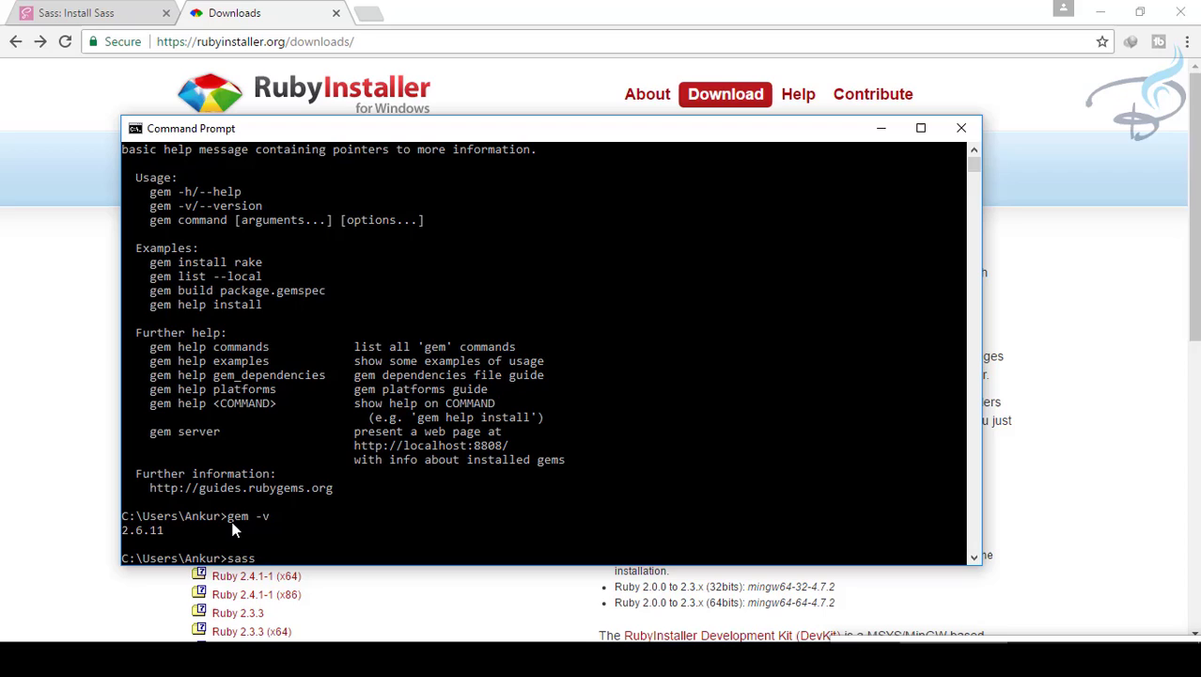
pyautogui.write('-v')
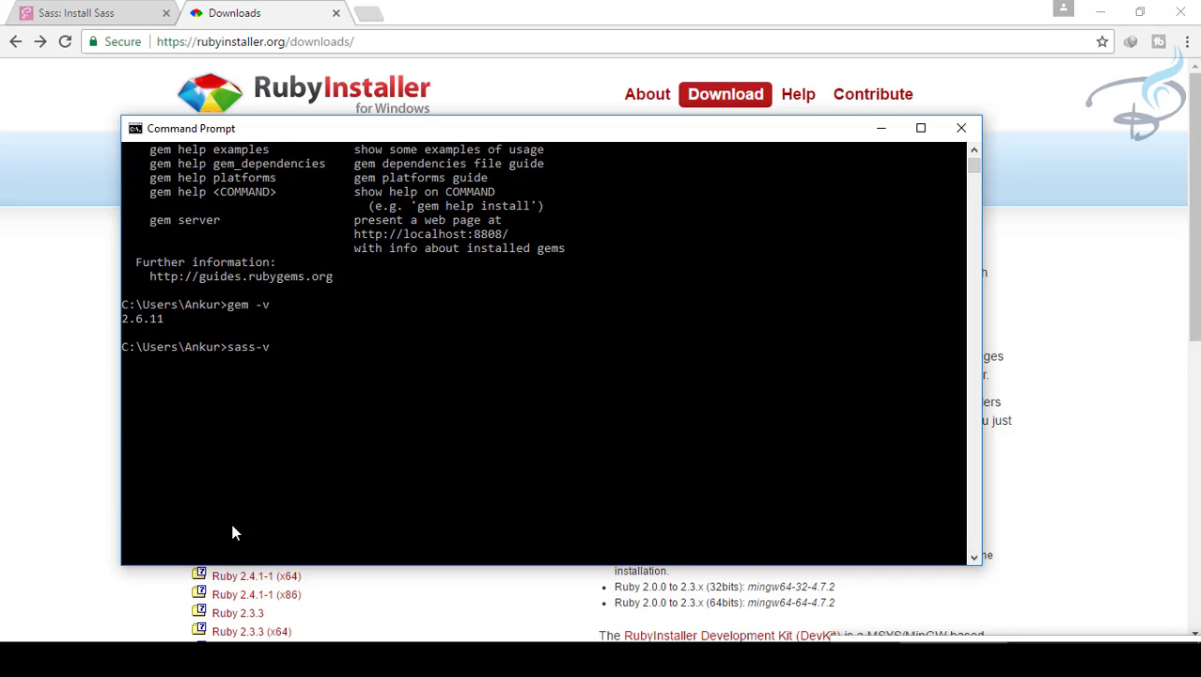
pyautogui.press('Return')
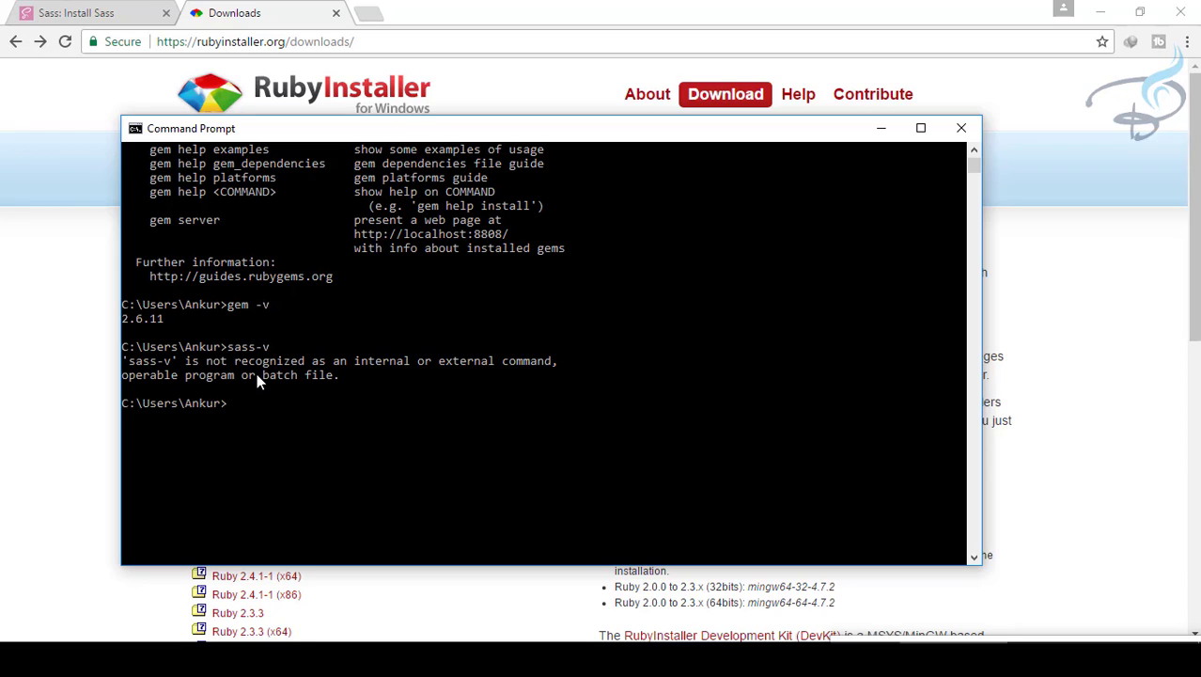
# - Run gem install sass and allow Ruby through the Windows Firewall alert
pyautogui.write('g')
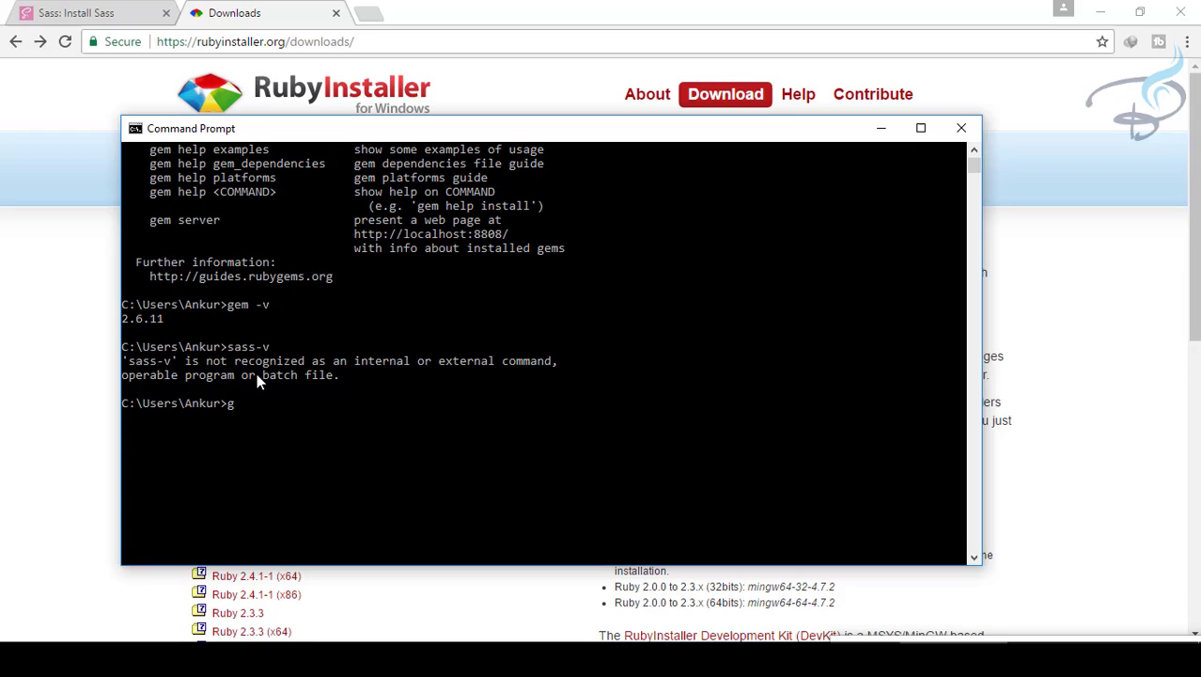
pyautogui.write('em')
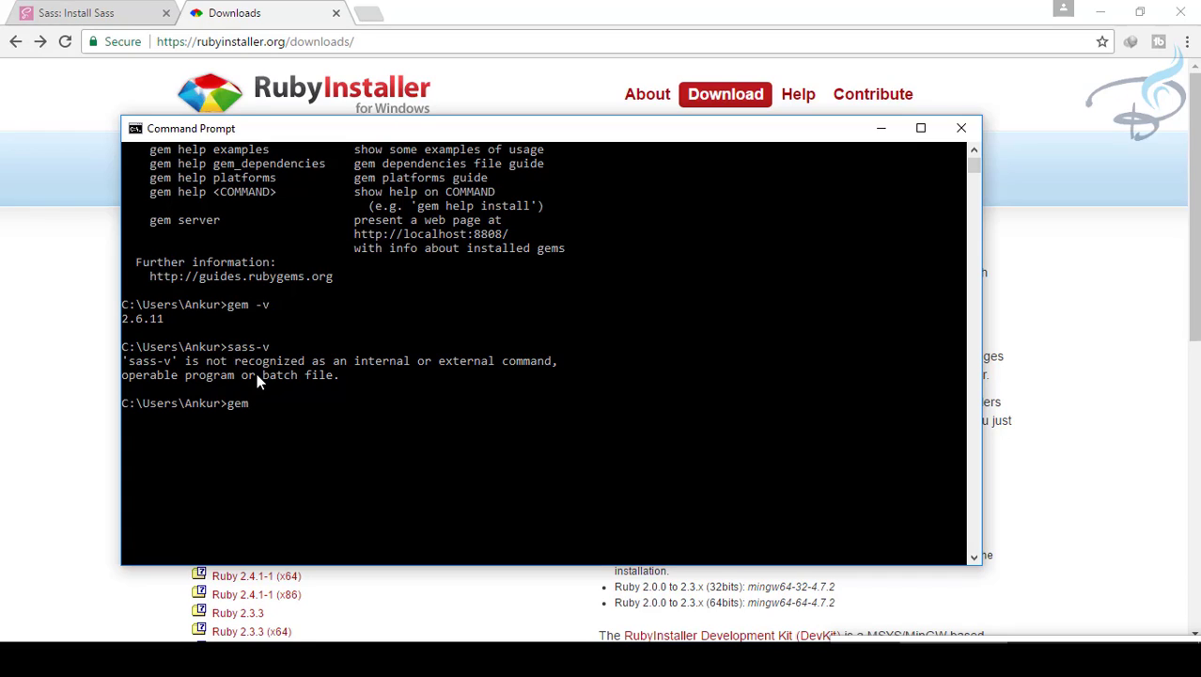
pyautogui.write('install sass')
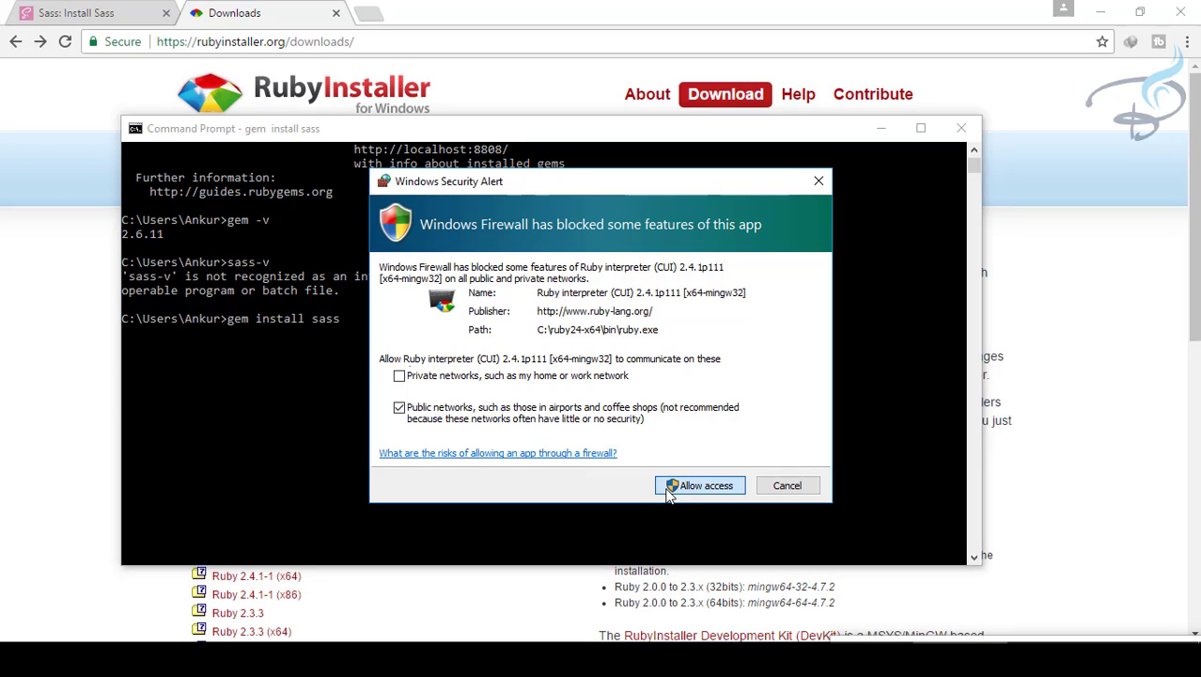
pyautogui.click(699, 485)
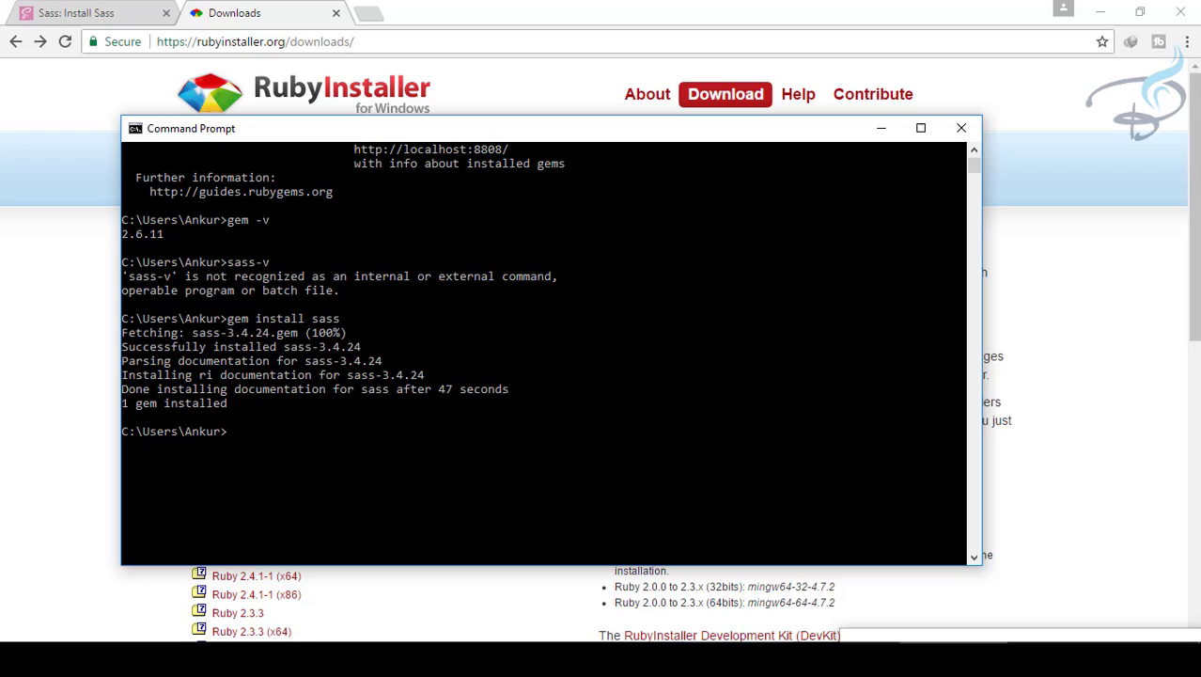
# - Run sass -v to confirm Sass 3.4.24 is installed
pyautogui.write('sass -')
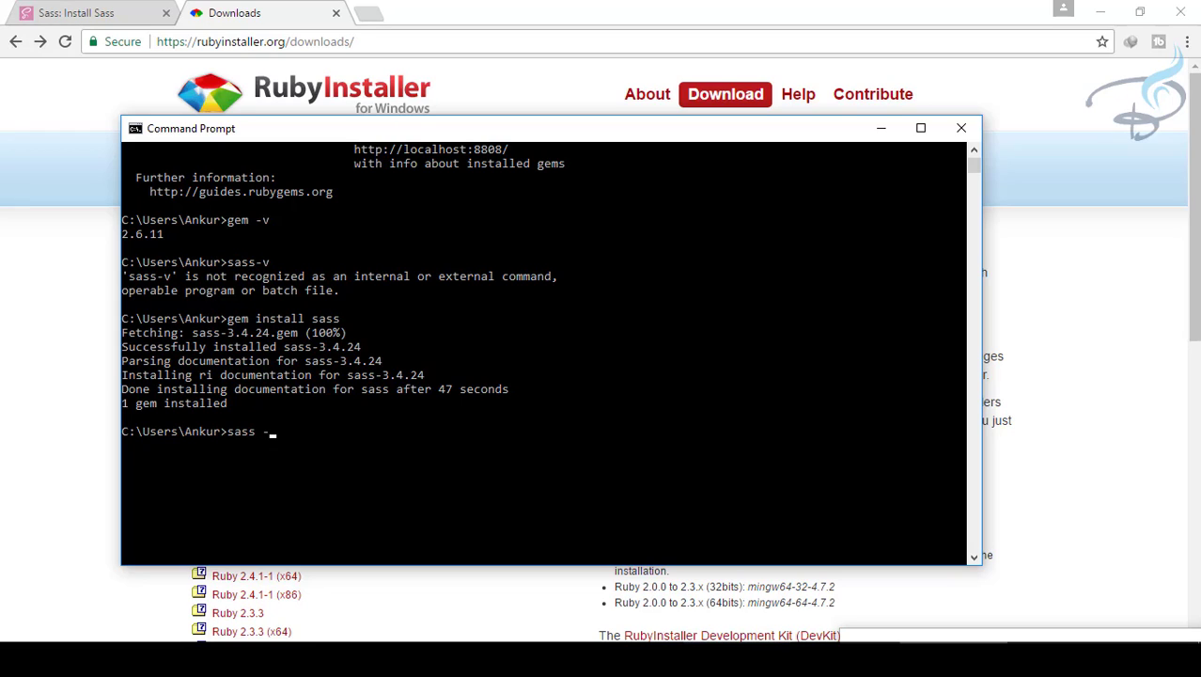
pyautogui.write('v')
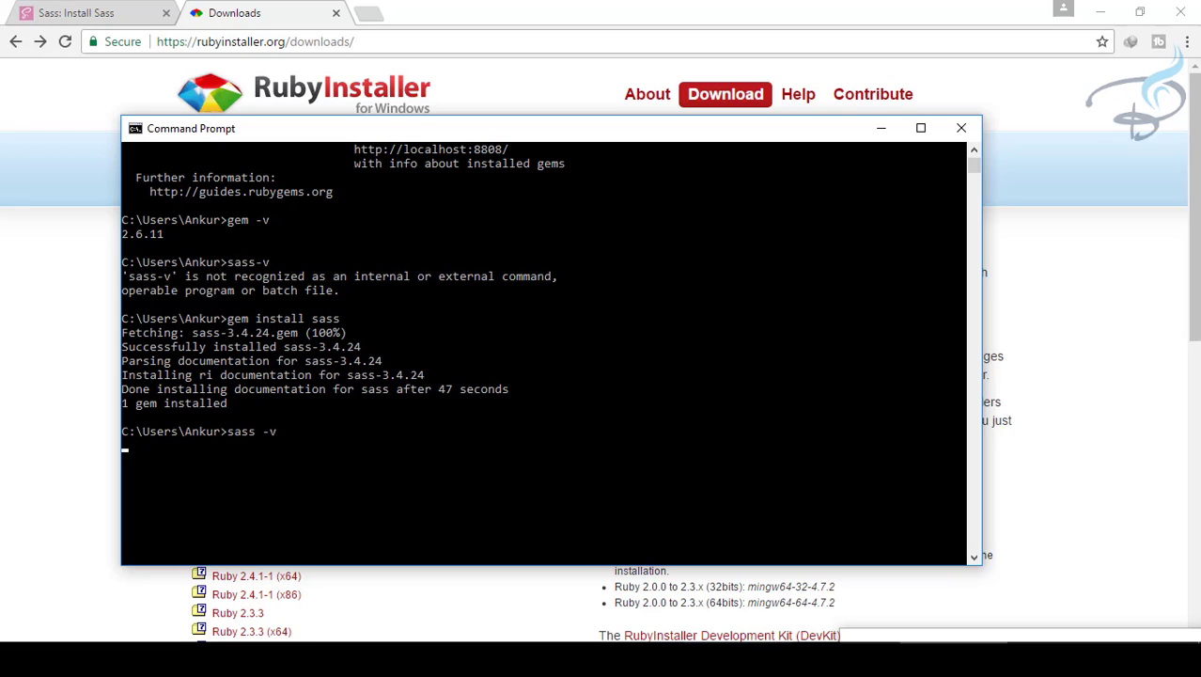
pyautogui.press('Return')
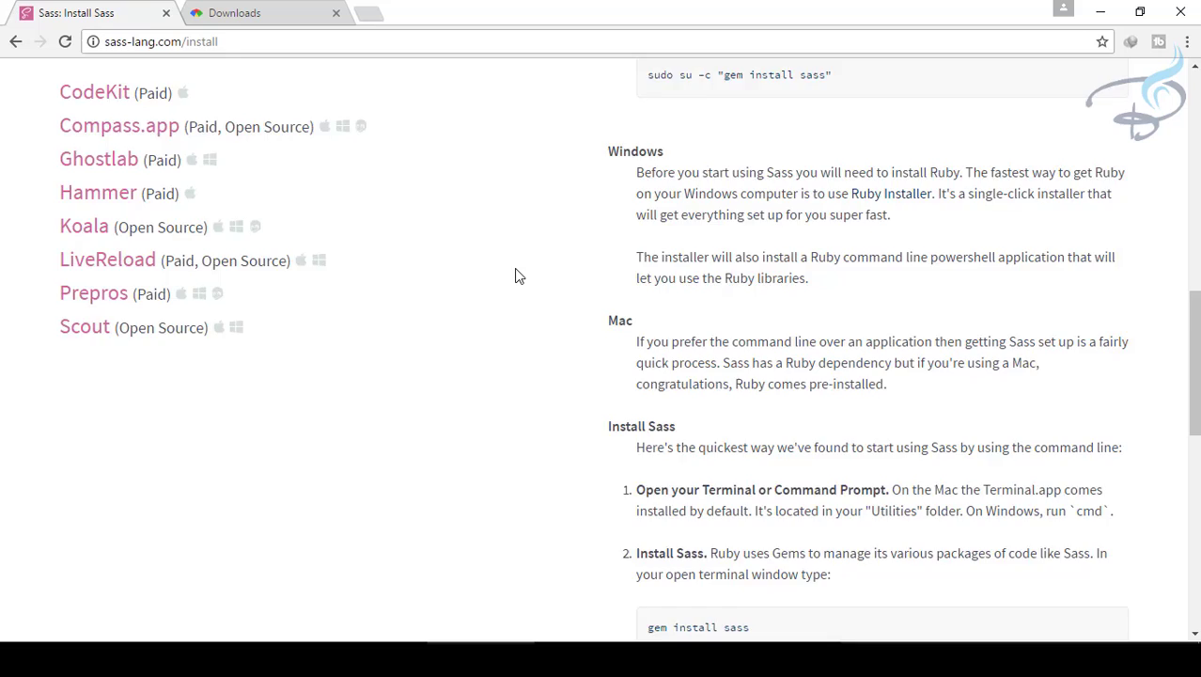
pyautogui.scroll(-3)
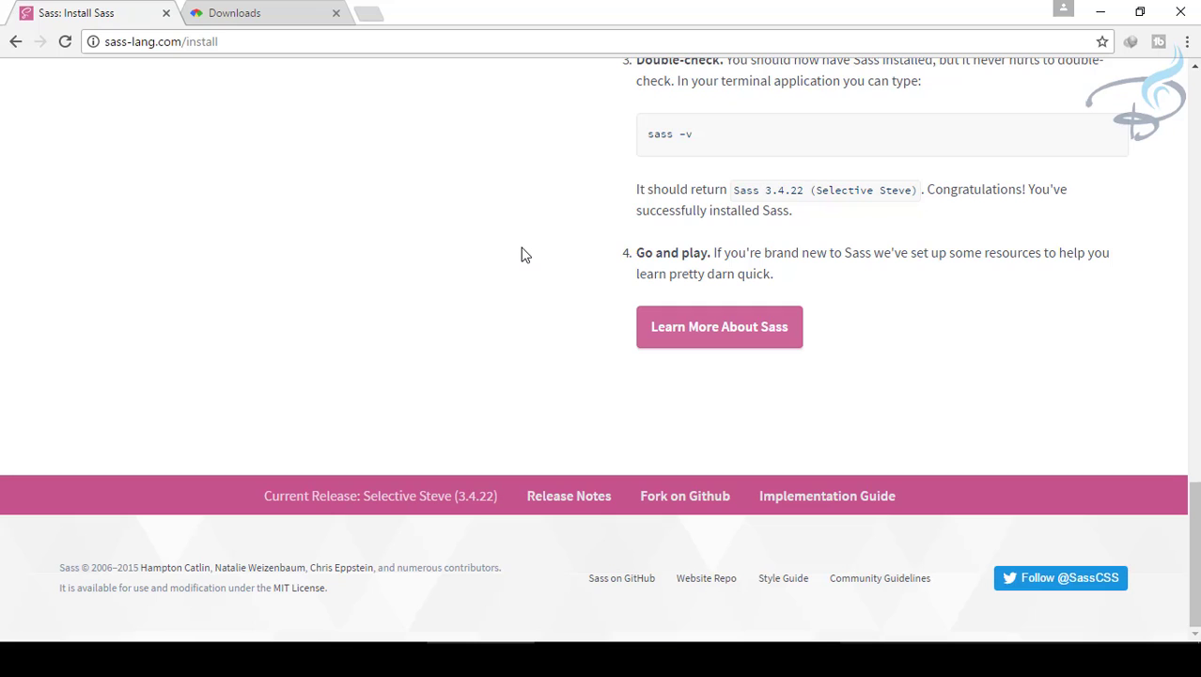
pyautogui.click(235, 11)
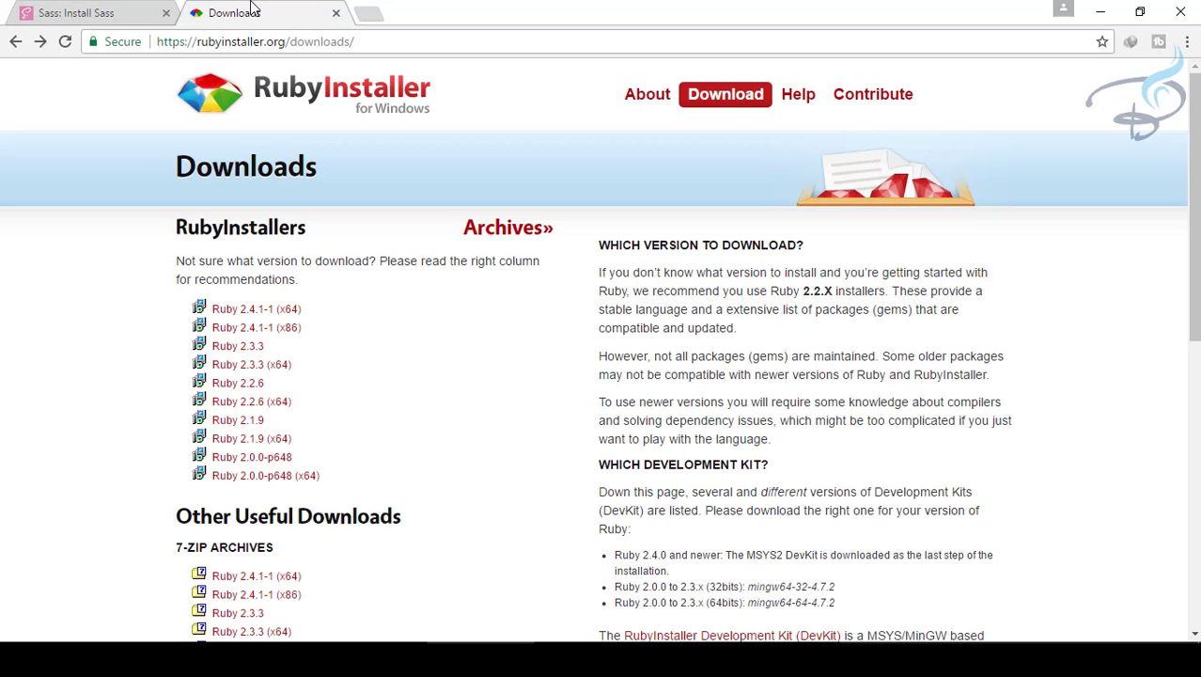
pyautogui.click(90, 12)
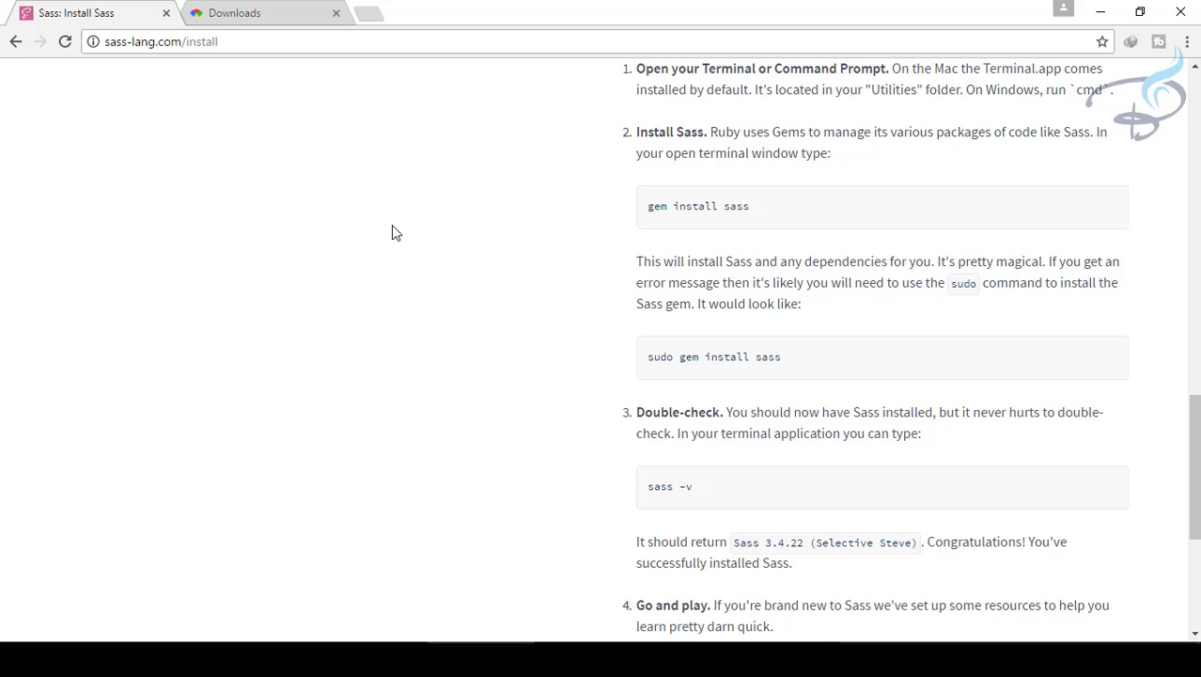